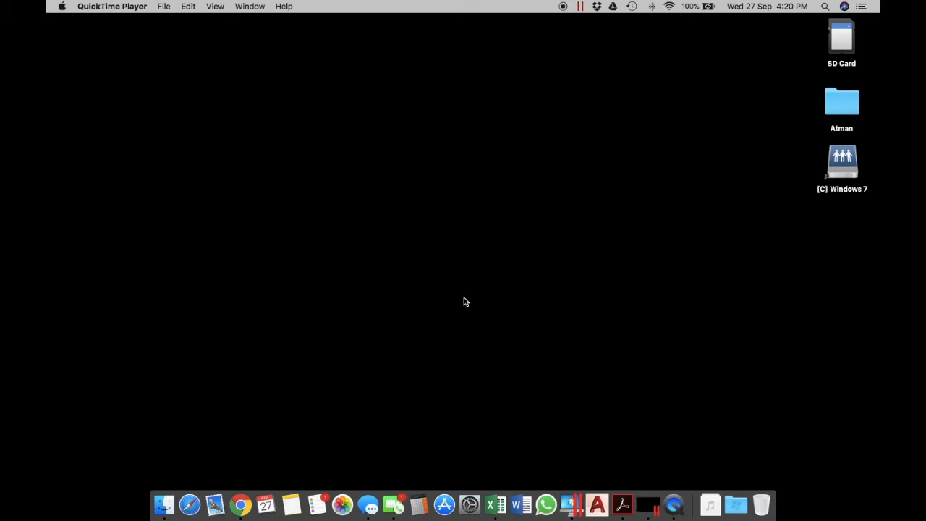
- Make Google Chrome the active application from the Dock
click(240, 504)
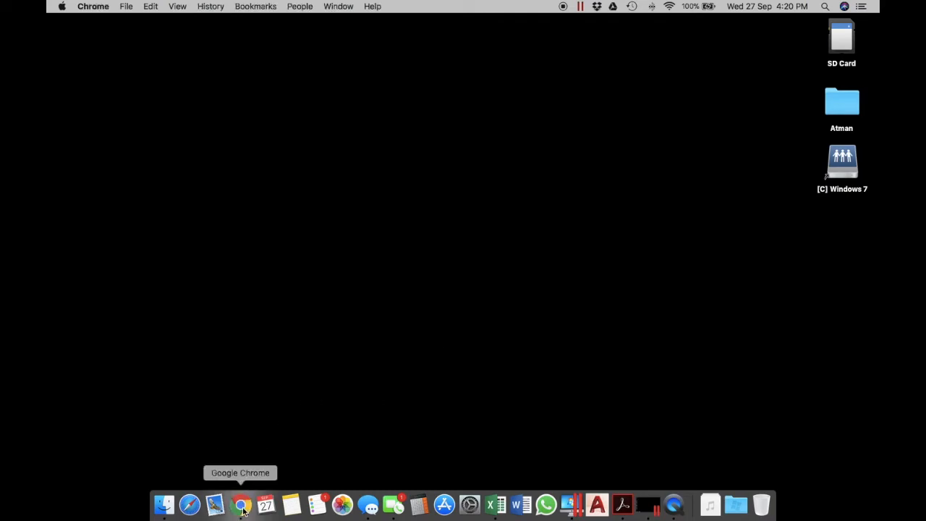
- Show the Chrome window with the parallels.com Parallels Desktop 13 page
click(239, 503)
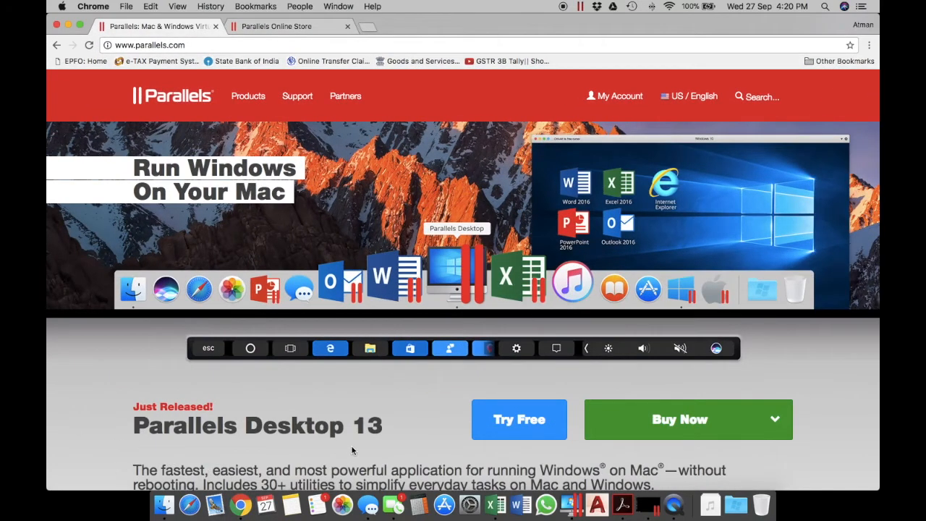
mouse_move(374, 450)
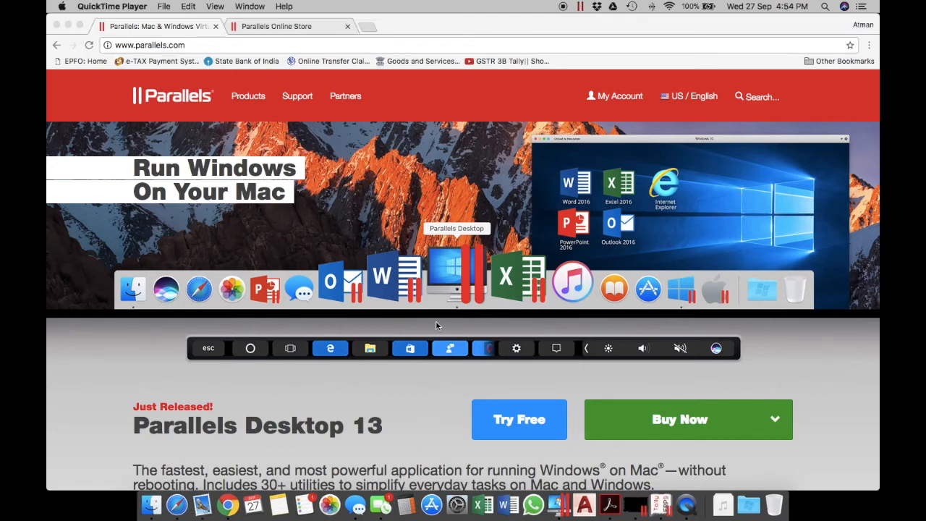
mouse_move(135, 454)
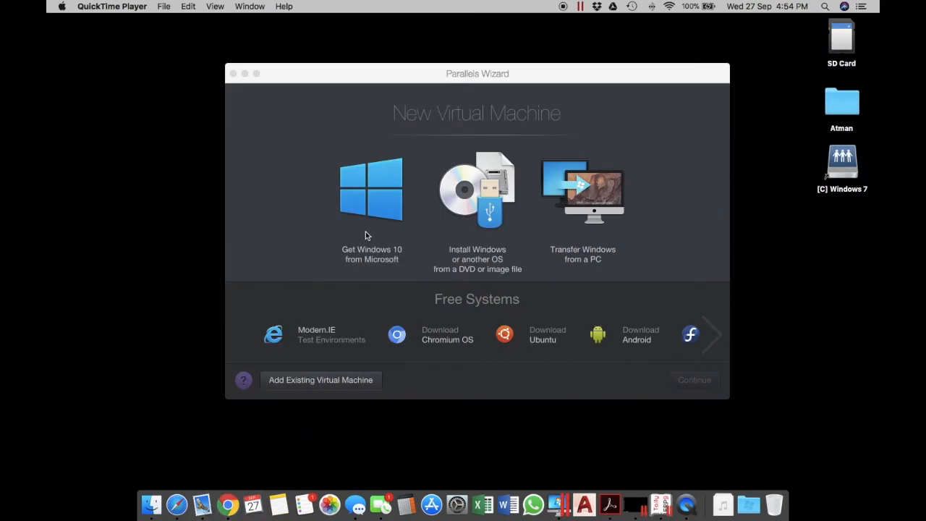
mouse_move(472, 245)
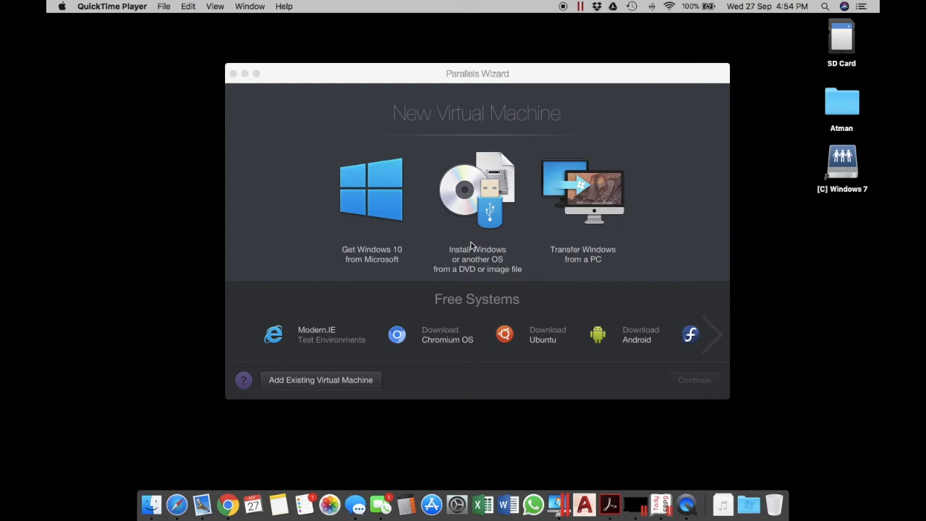
mouse_move(401, 304)
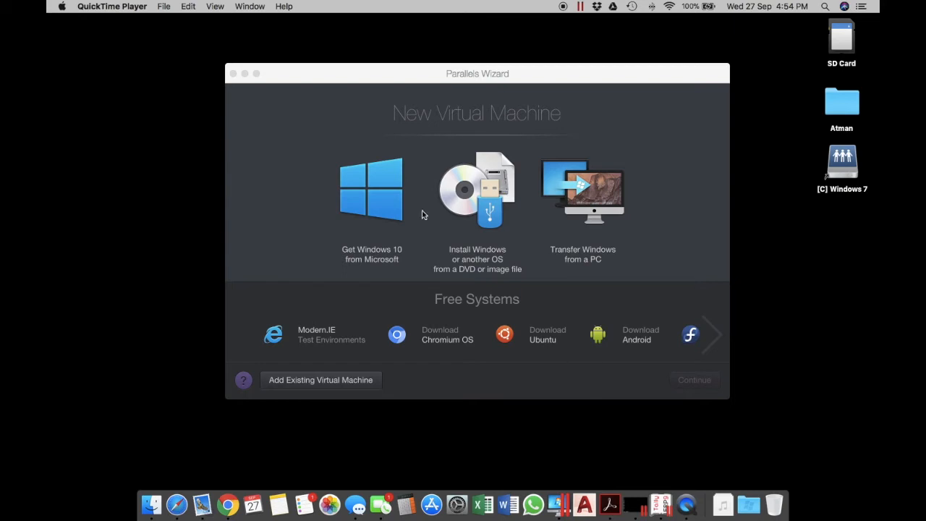
mouse_move(234, 75)
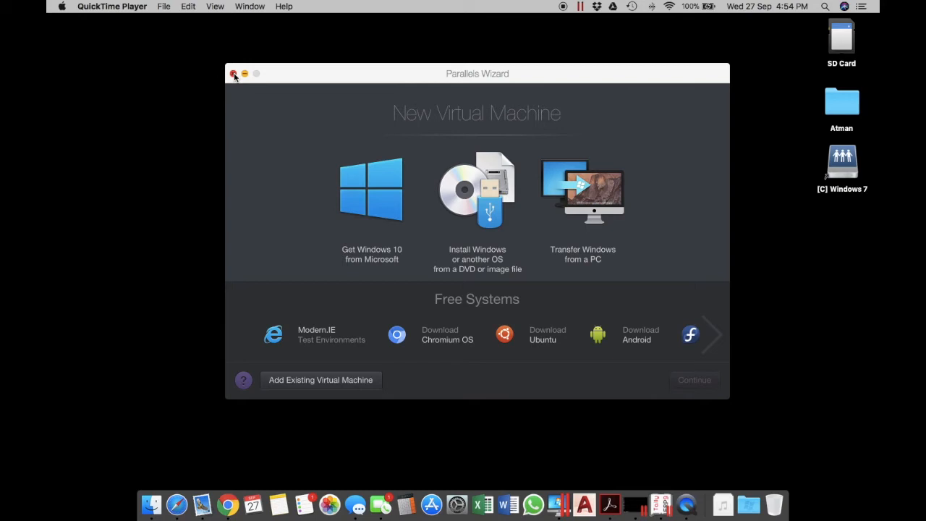
- Close the Parallels Wizard window, returning to the Control Center with Windows 7 listed
click(234, 73)
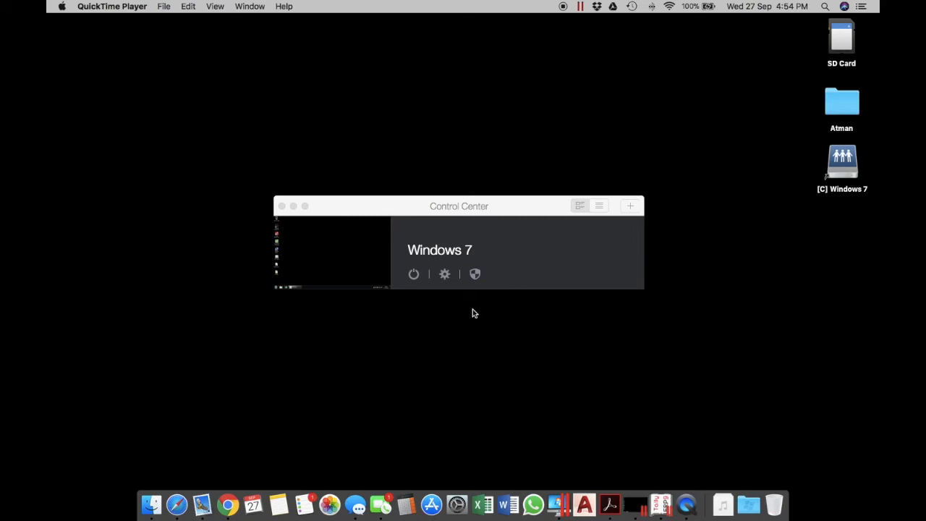
mouse_move(422, 266)
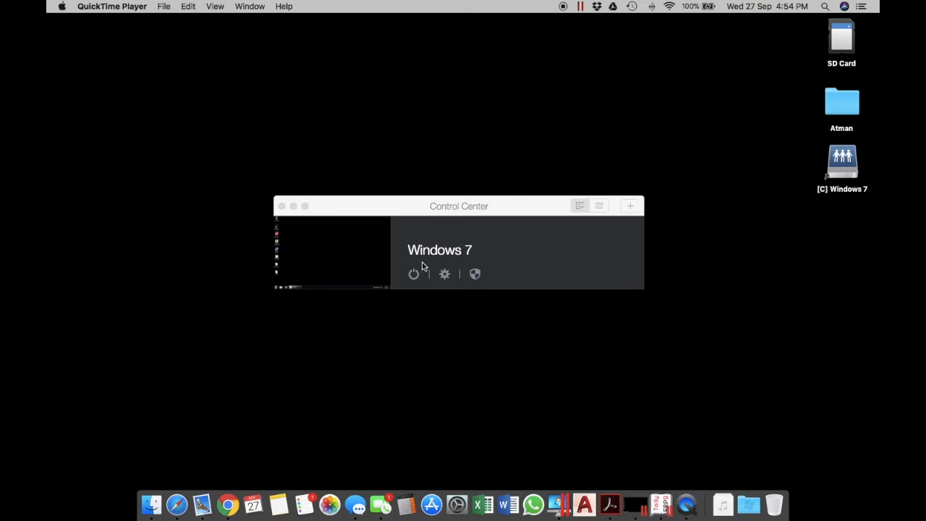
mouse_move(468, 329)
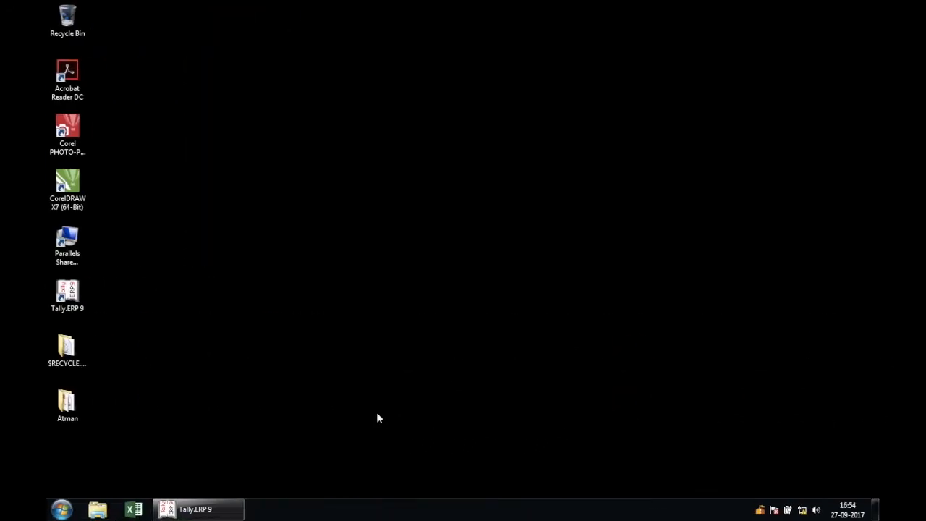
mouse_move(196, 509)
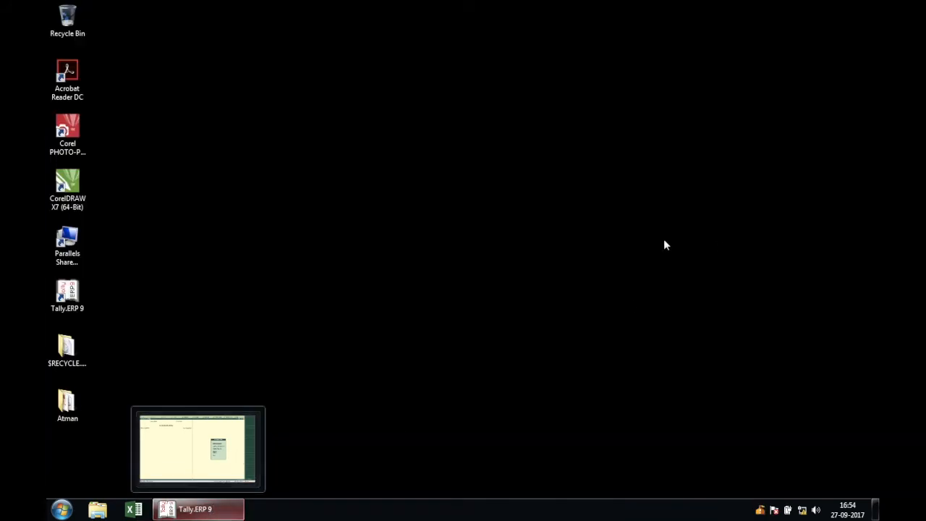
- Restore the minimised Tally.ERP 9 window from the Windows taskbar
click(197, 446)
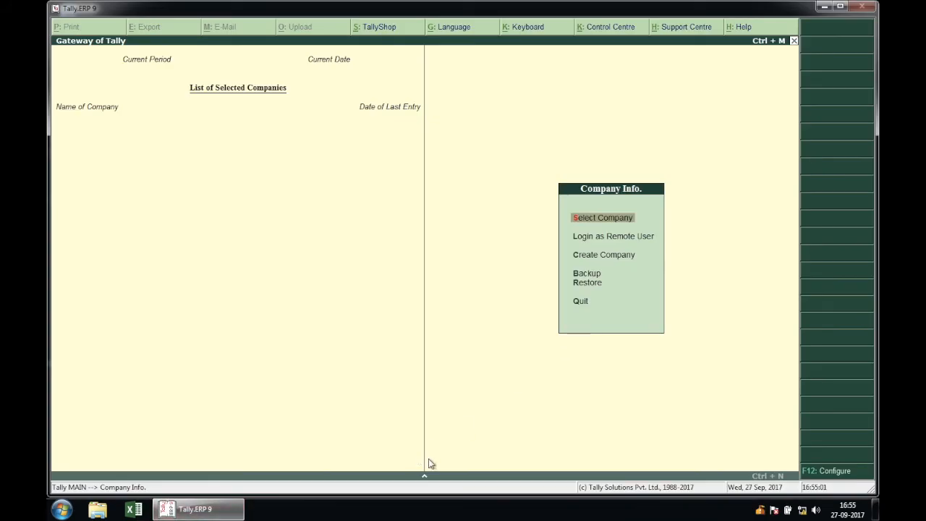
mouse_move(407, 212)
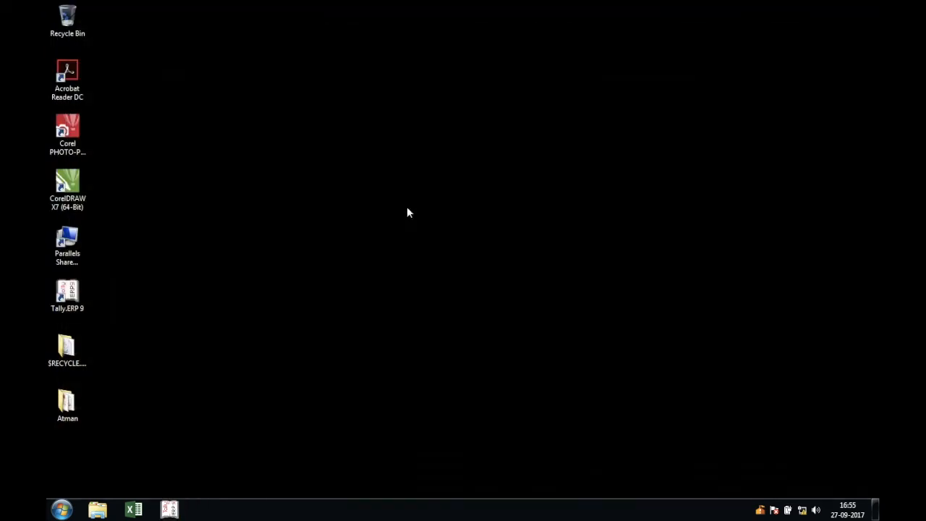
mouse_move(114, 213)
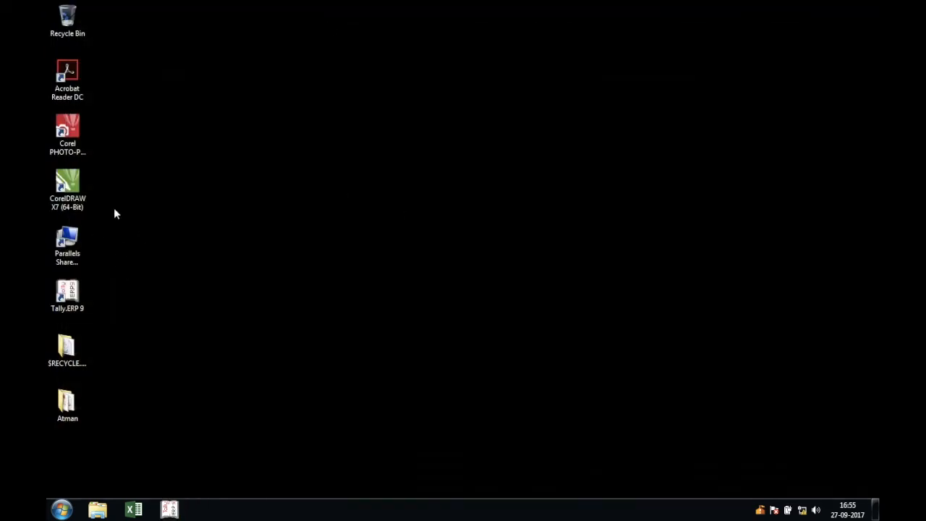
- Click on the empty Windows 7 desktop while trying to leave the VM
click(67, 183)
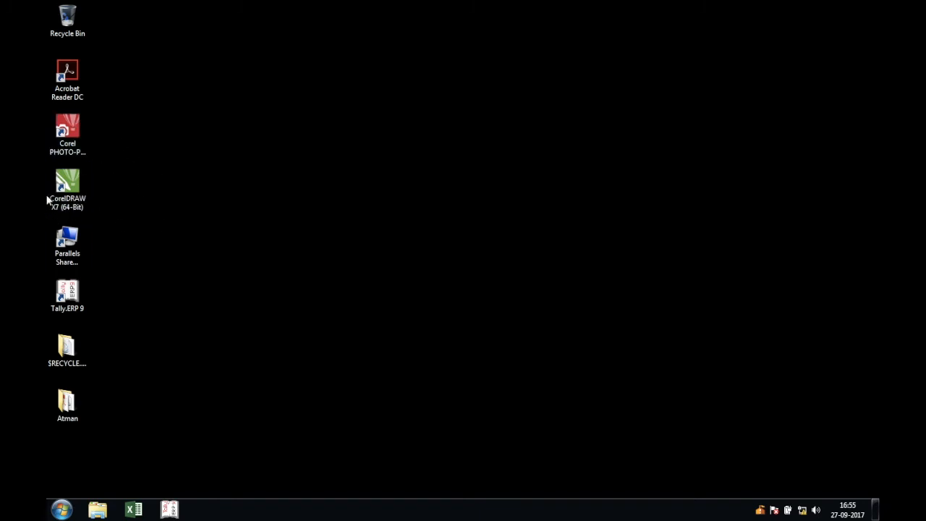
mouse_move(179, 206)
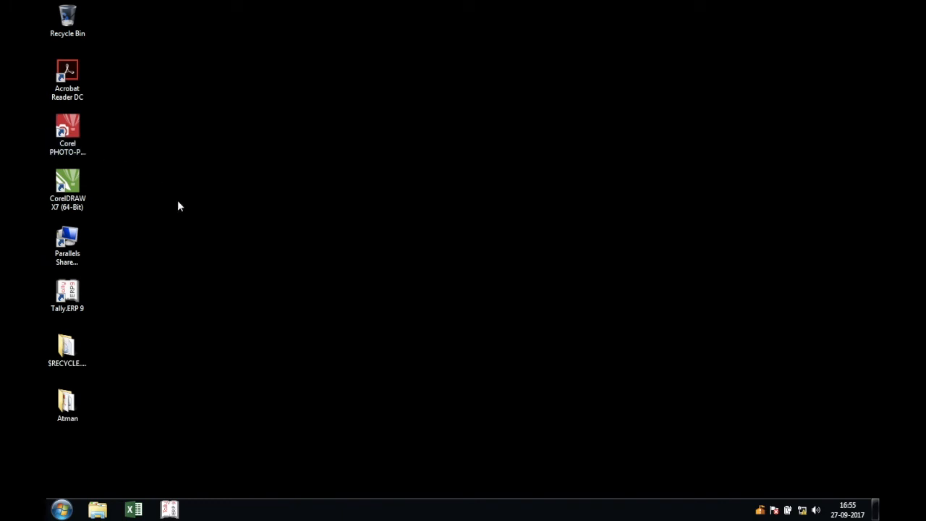
mouse_move(181, 209)
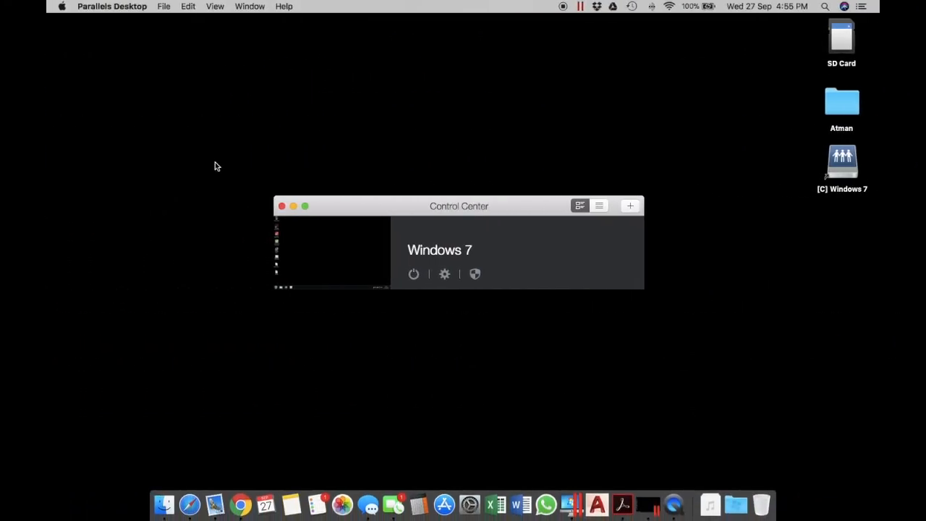
mouse_move(519, 361)
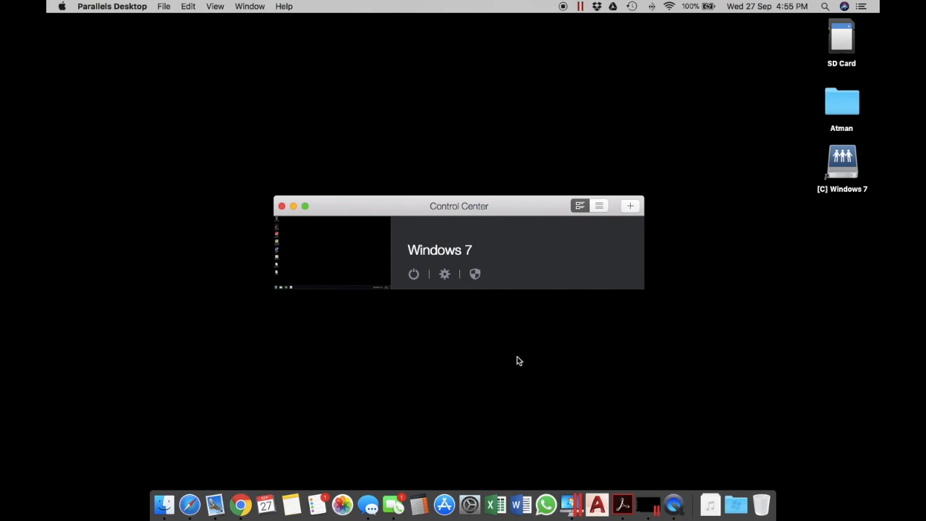